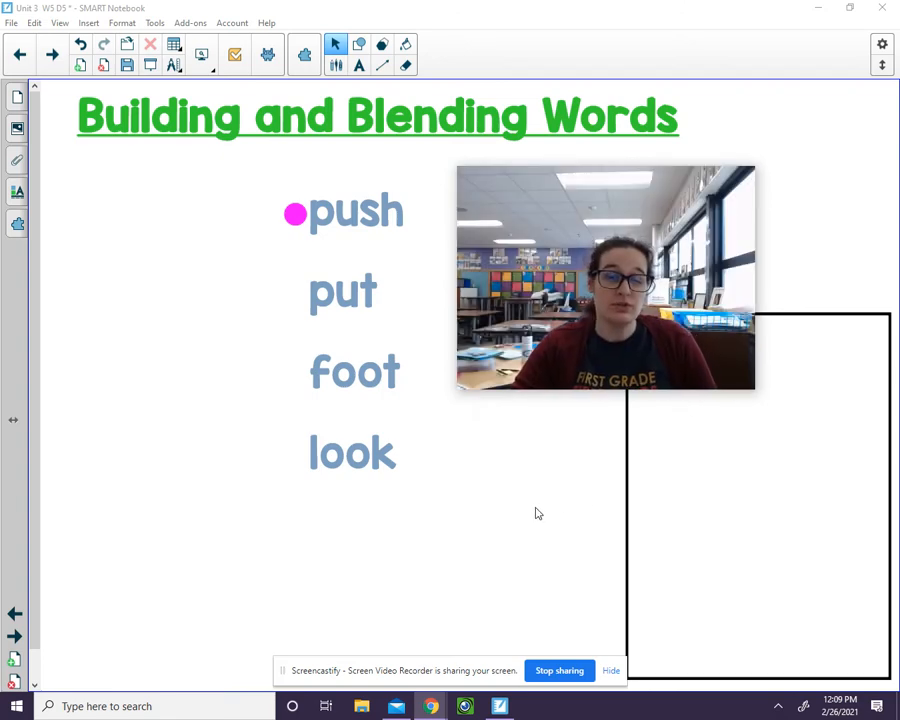
mouse_move(518, 508)
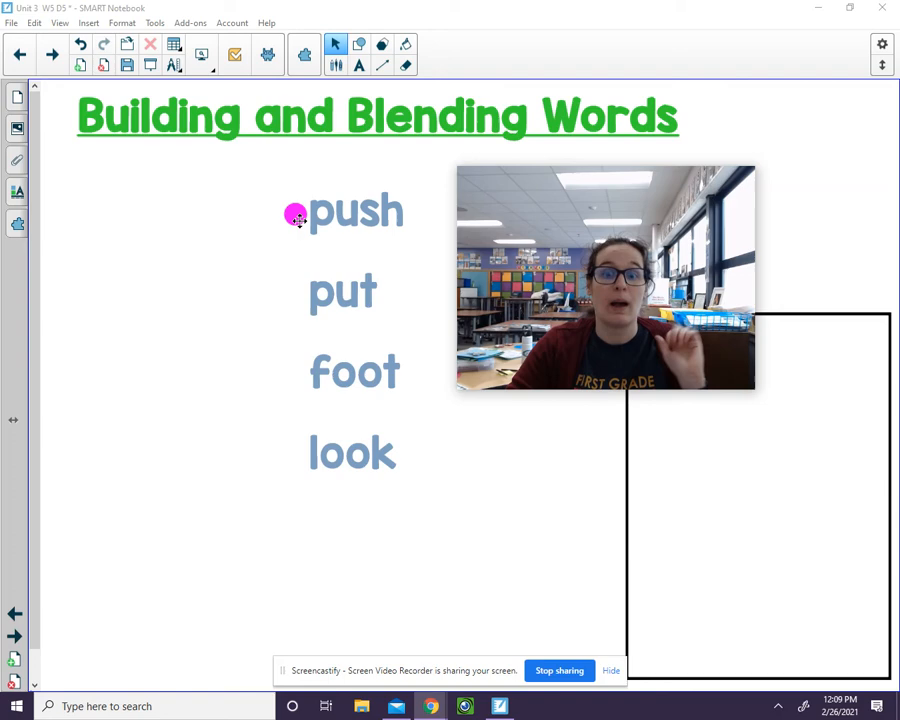
Move the pink marker dot down the word list past put, foot and look
left_click_drag(296, 216, 296, 296)
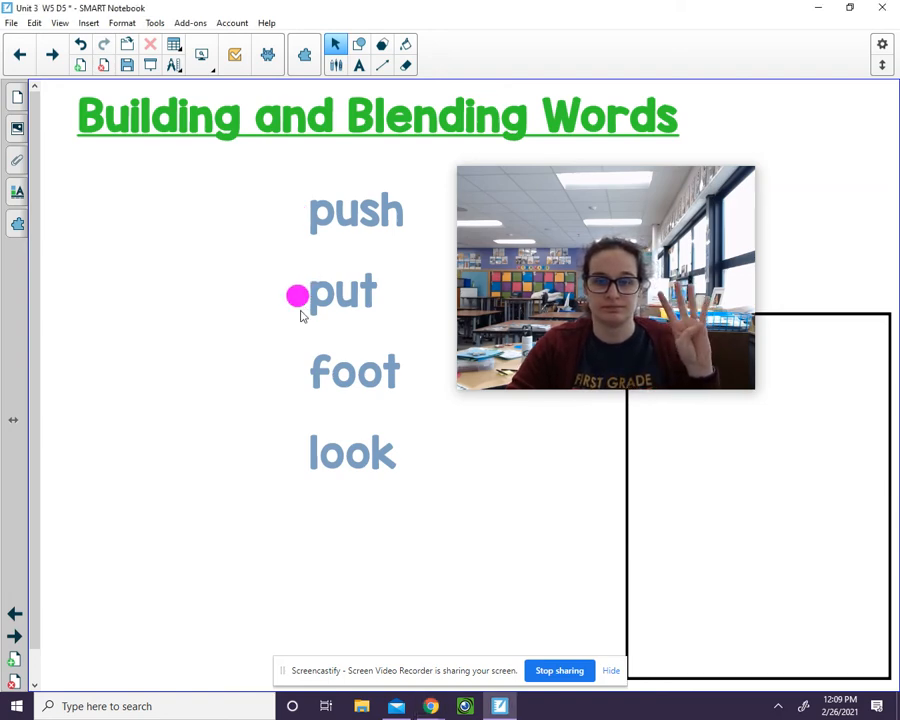
left_click_drag(296, 296, 300, 372)
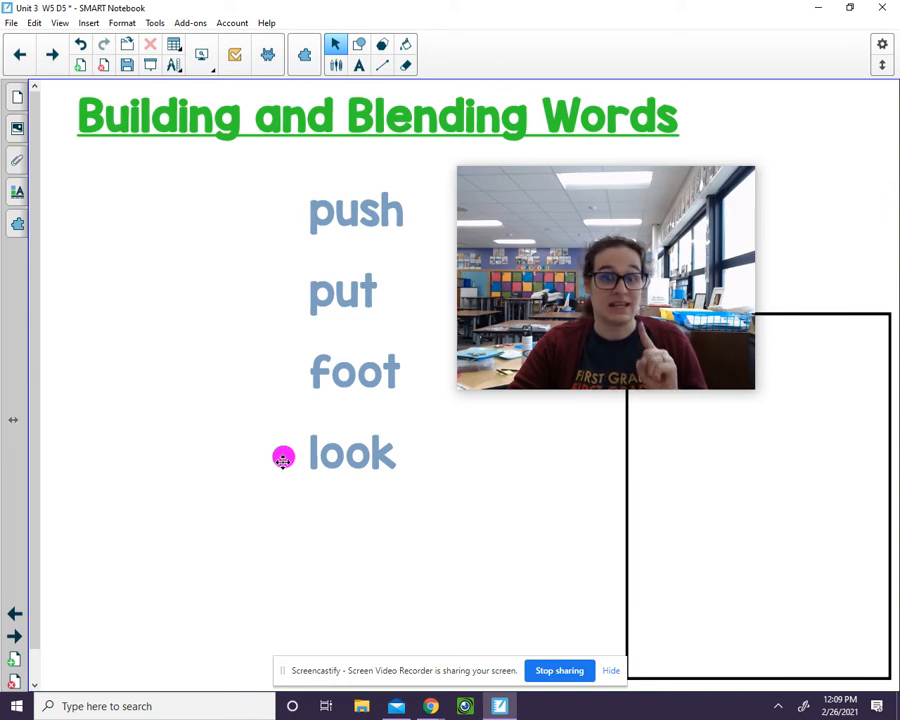
mouse_move(220, 342)
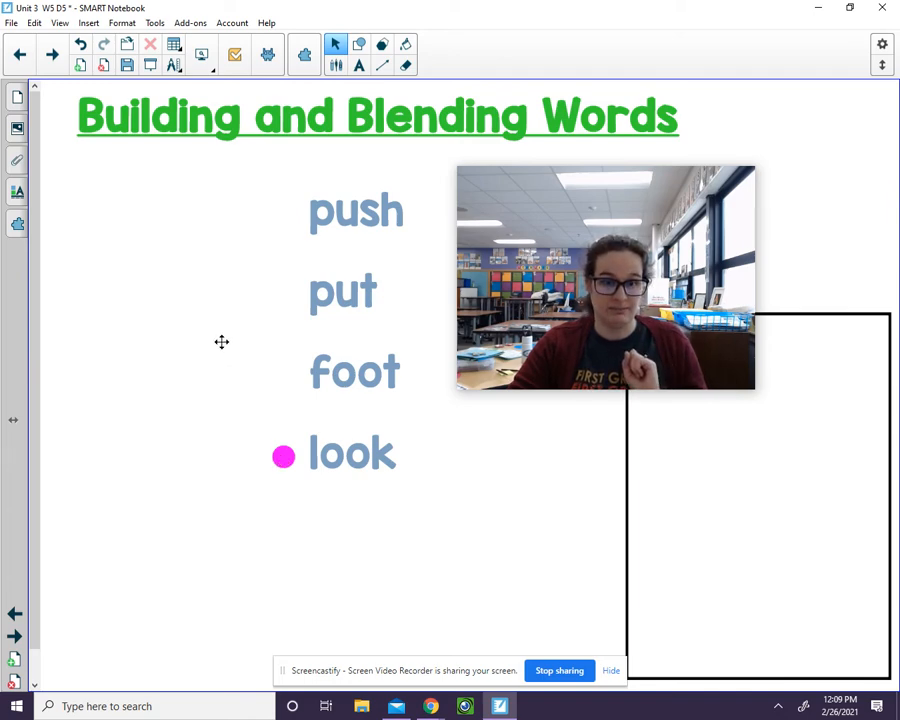
left_click_drag(284, 456, 296, 290)
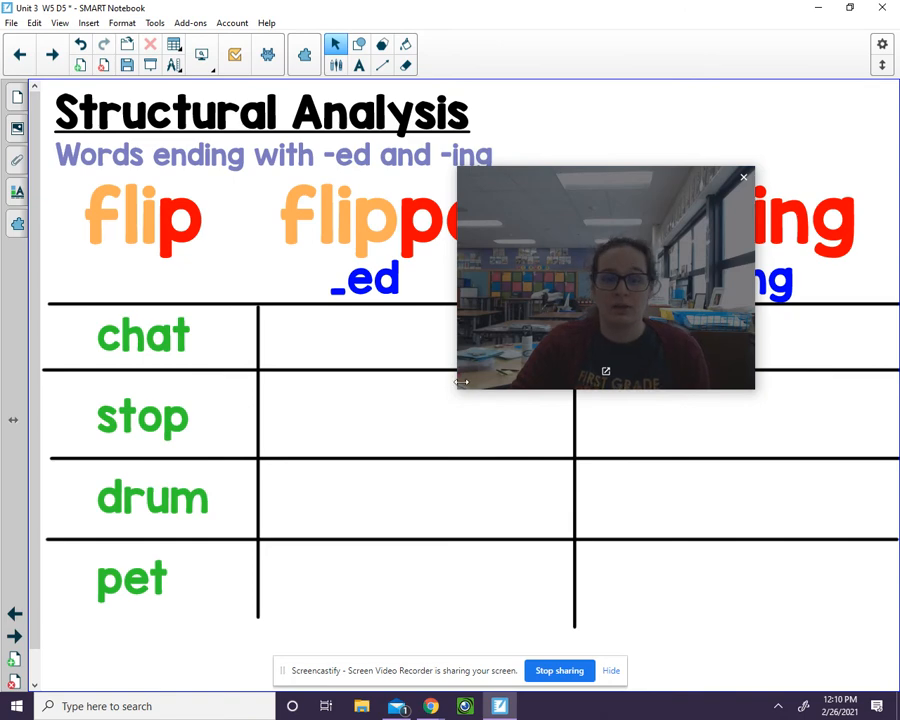
left_click_drag(604, 280, 600, 124)
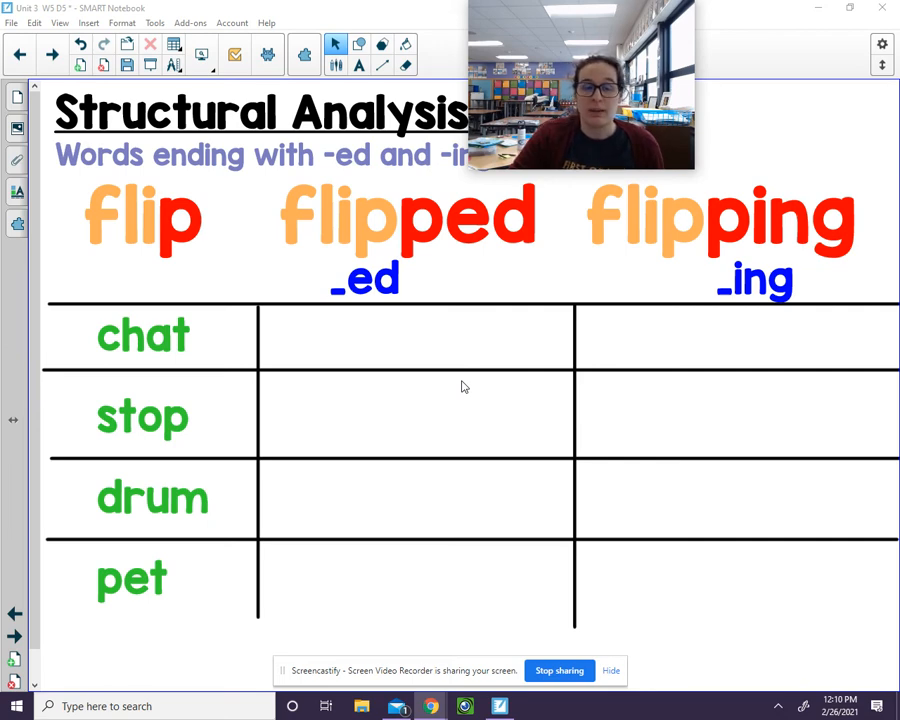
mouse_move(150, 264)
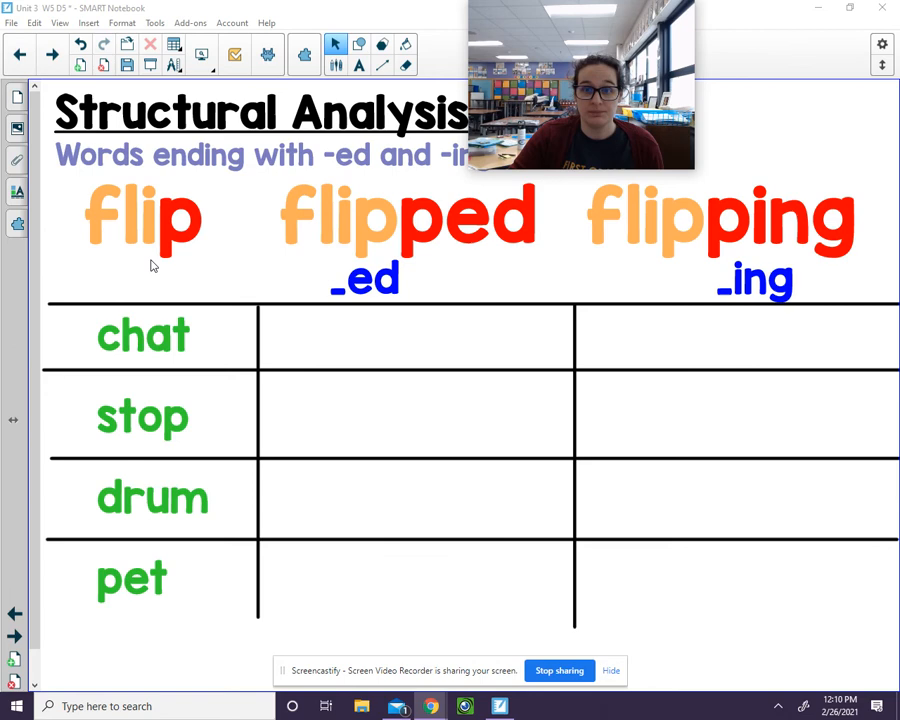
mouse_move(192, 256)
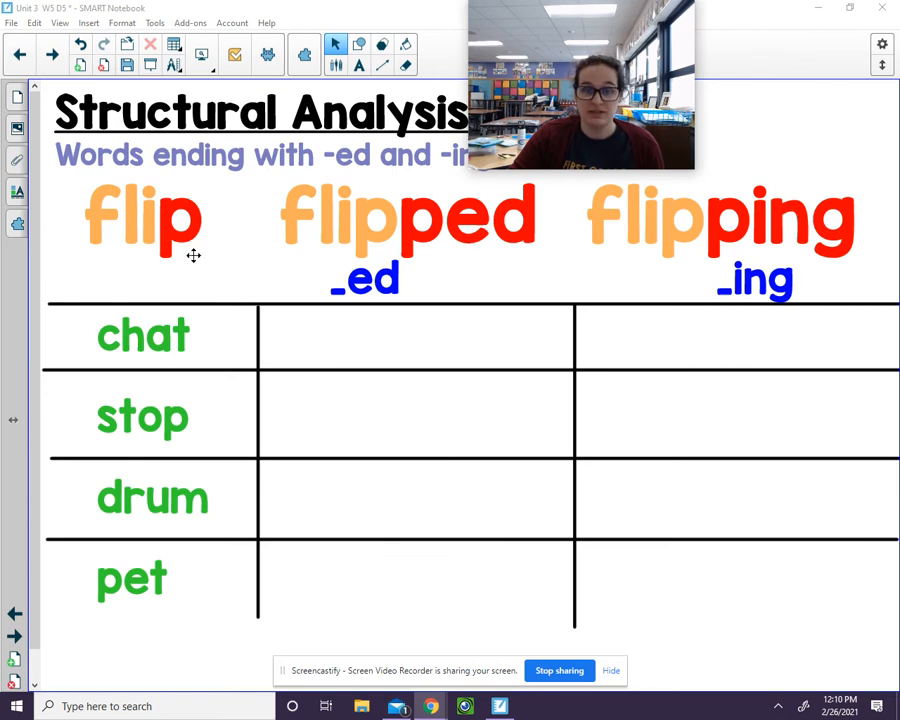
mouse_move(200, 252)
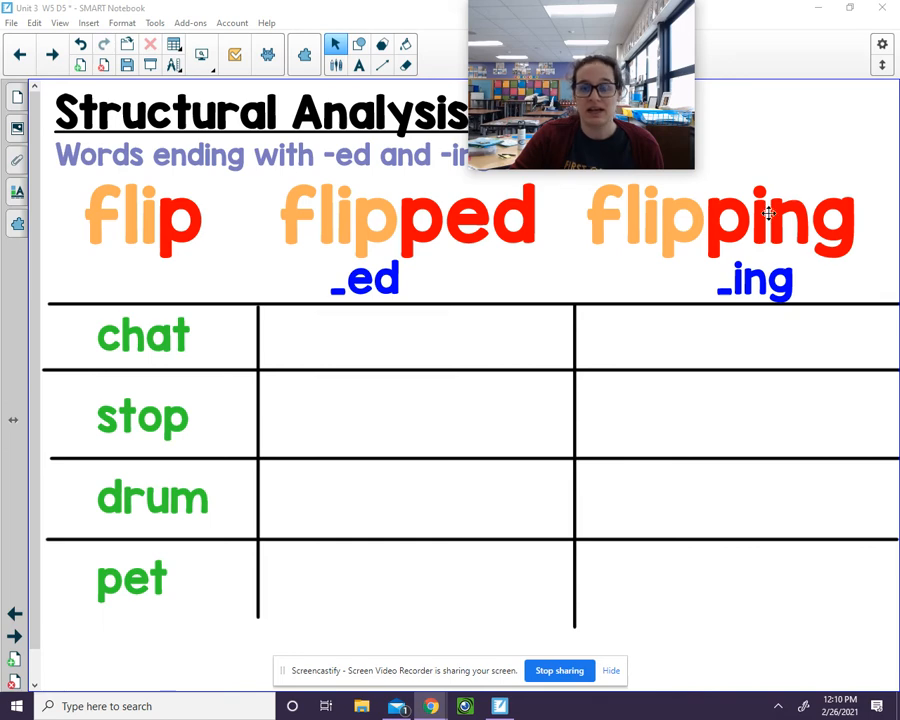
mouse_move(118, 274)
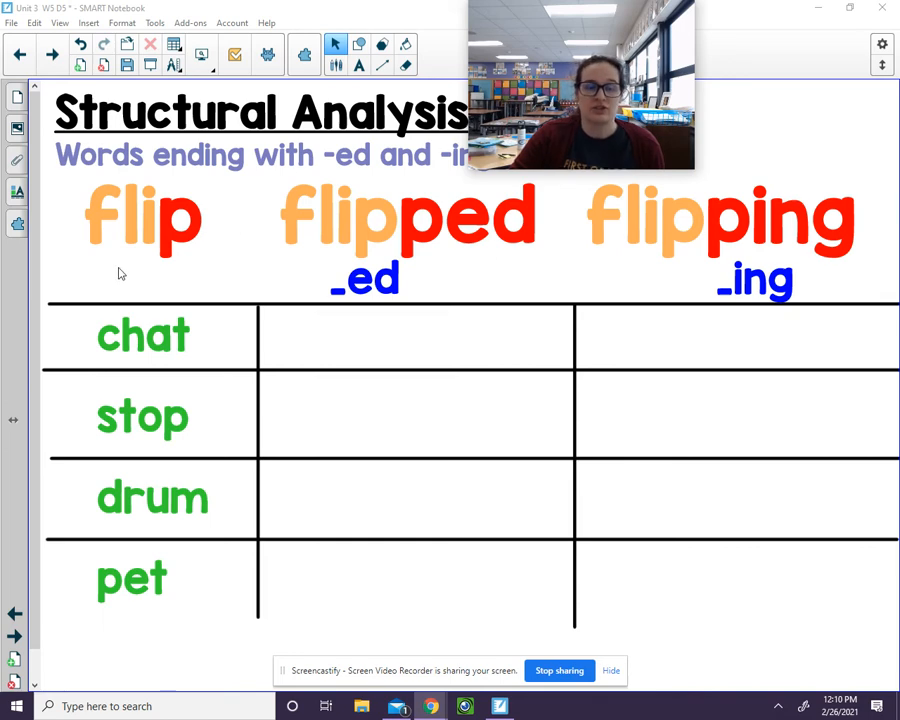
mouse_move(164, 240)
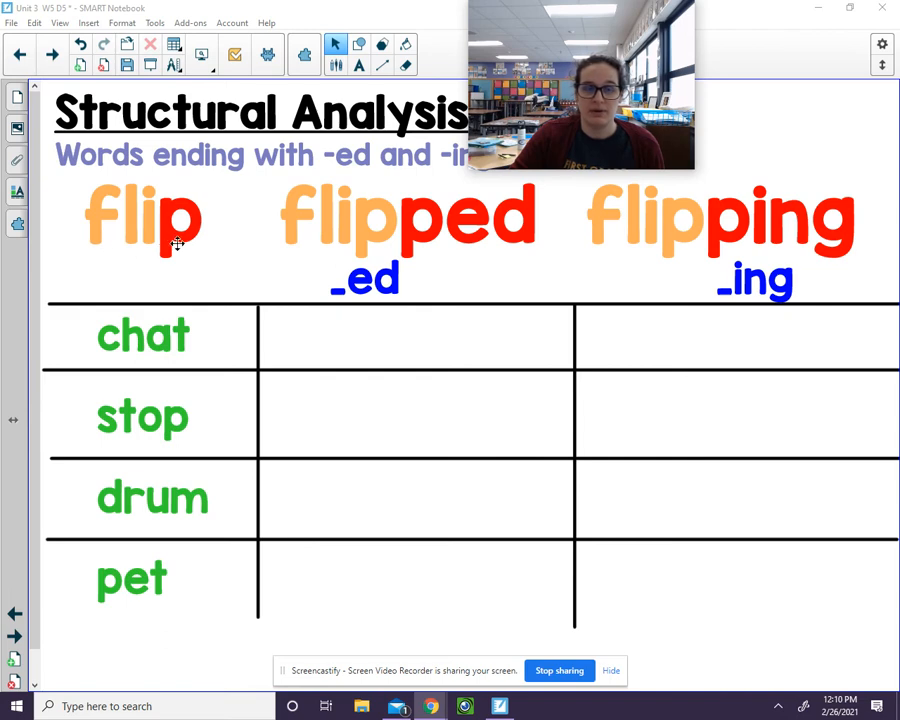
mouse_move(516, 244)
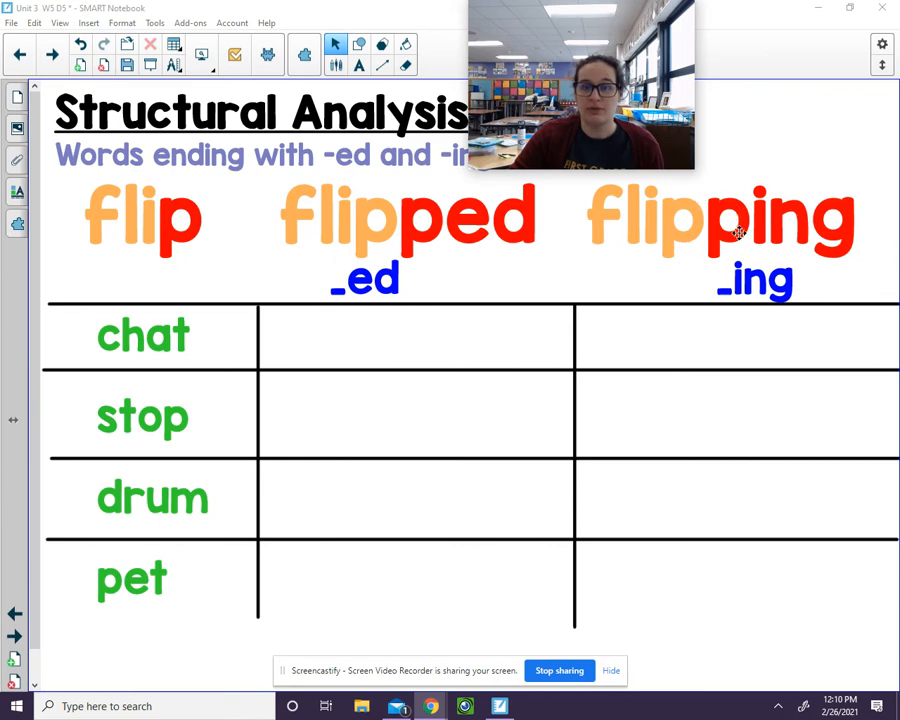
mouse_move(844, 248)
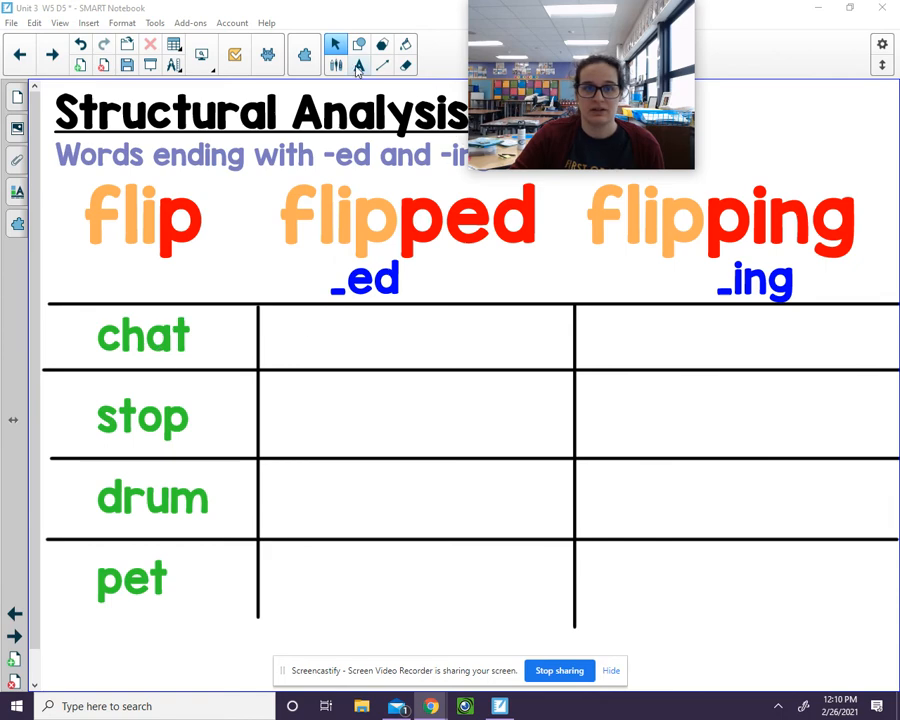
Enter 'chatted' in the -ed cell of the chat row
left_click(358, 64)
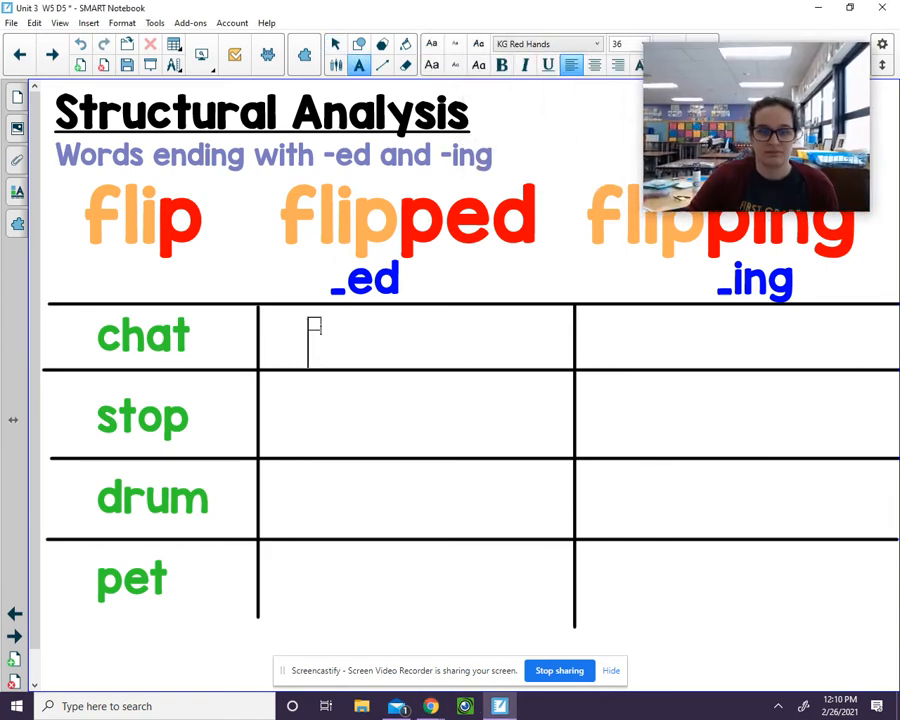
left_click(316, 336)
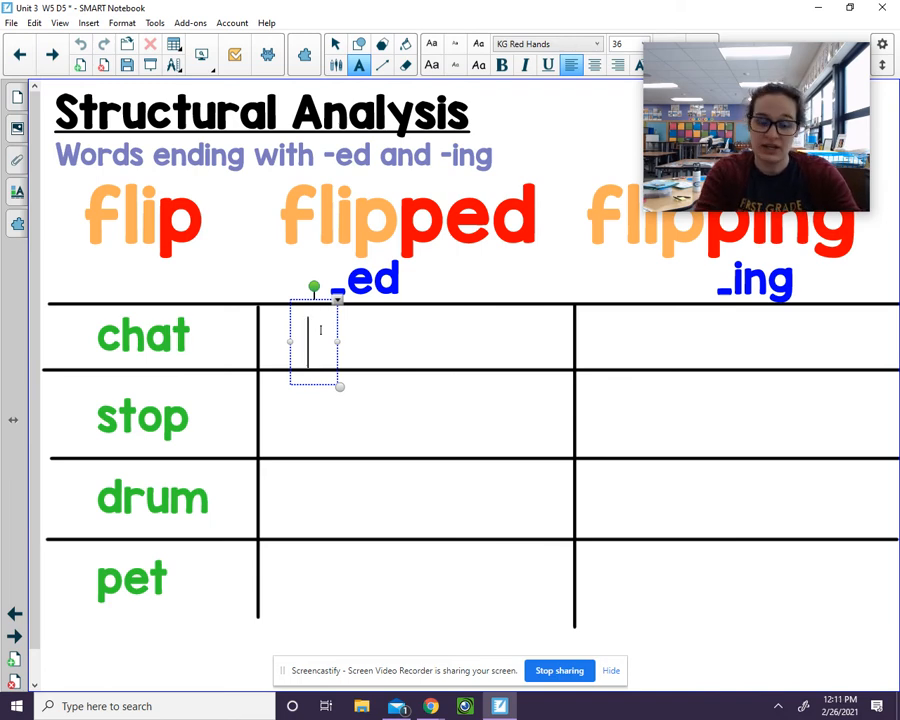
type("chat")
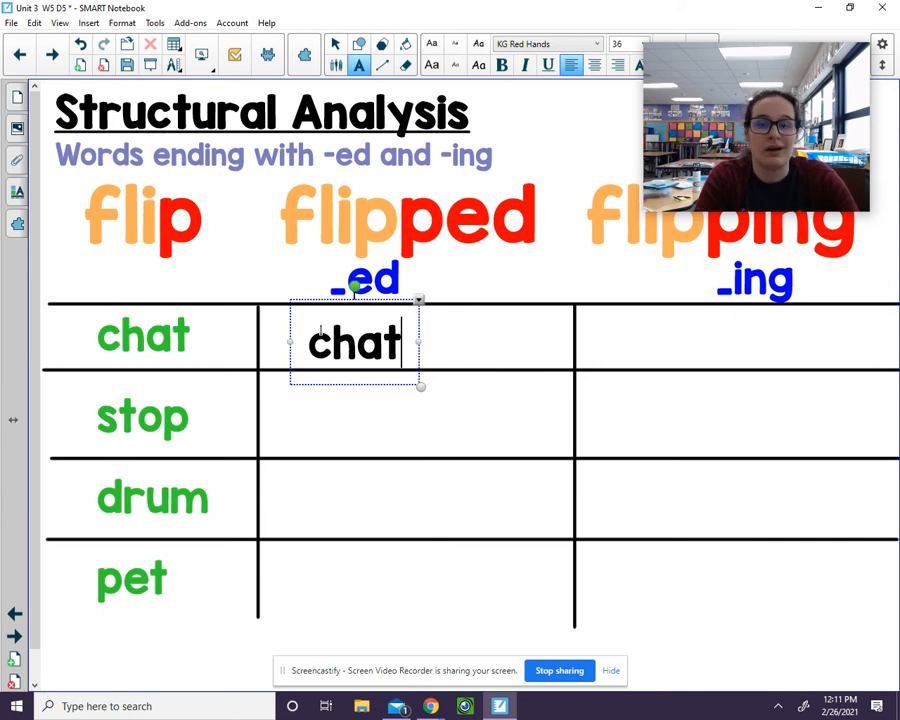
type("t")
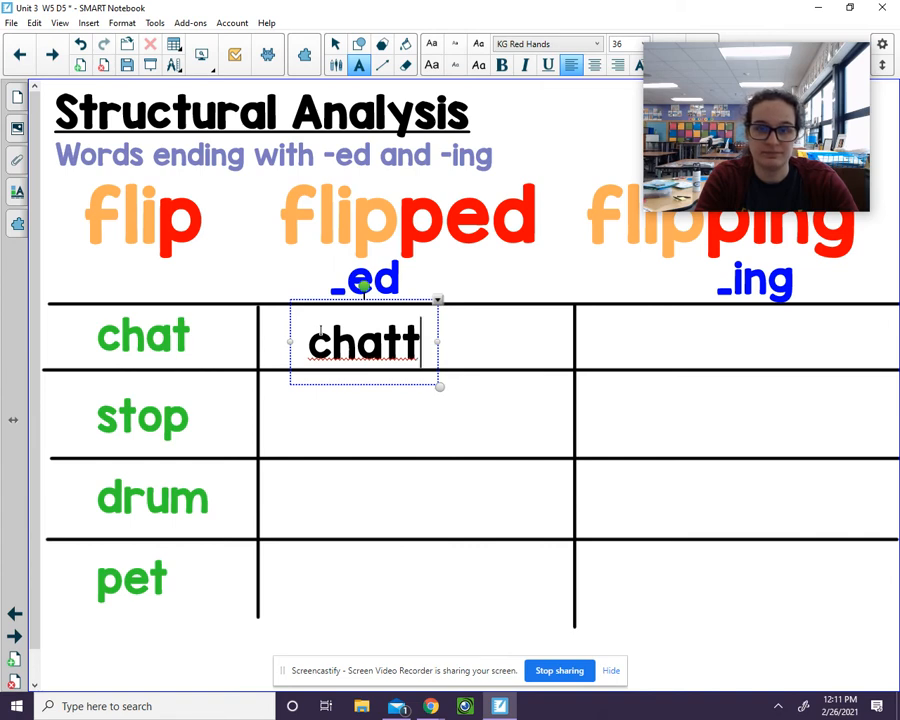
type("ed")
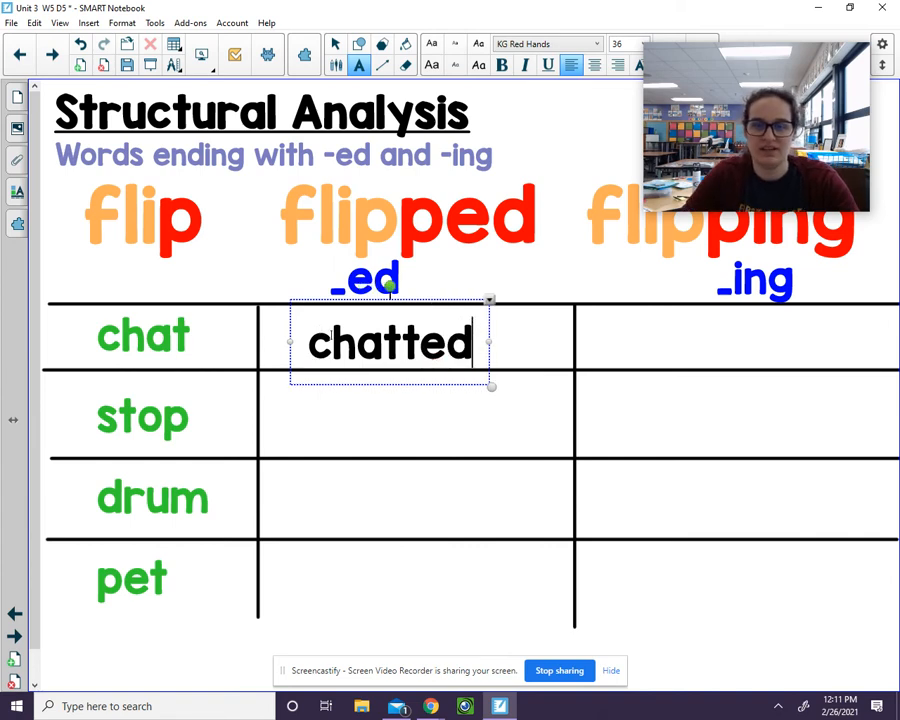
Enter 'chatting' in the -ing cell of the chat row
left_click(620, 340)
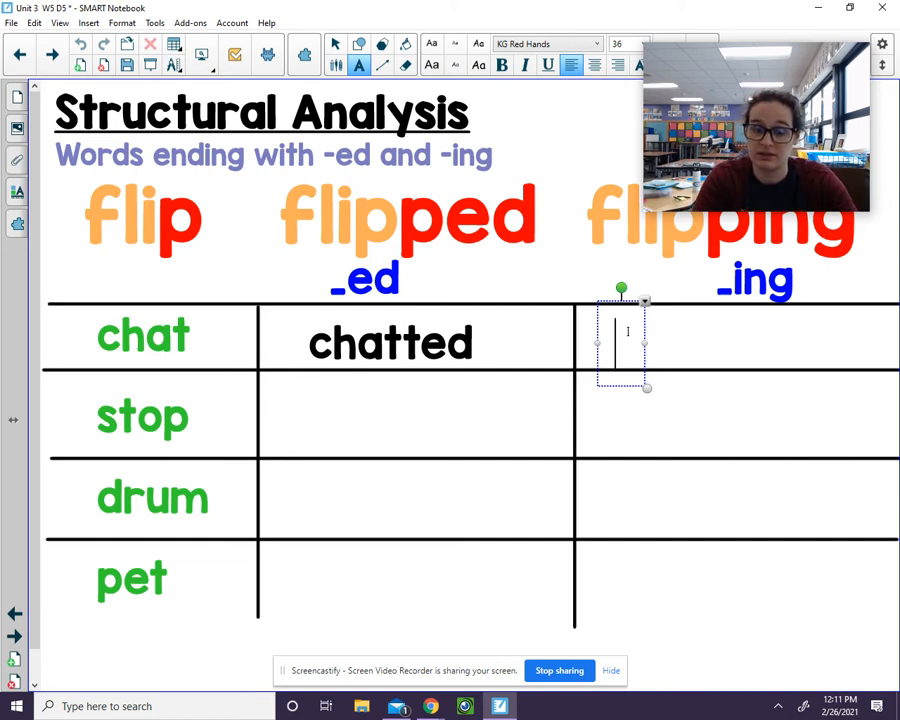
type("ch")
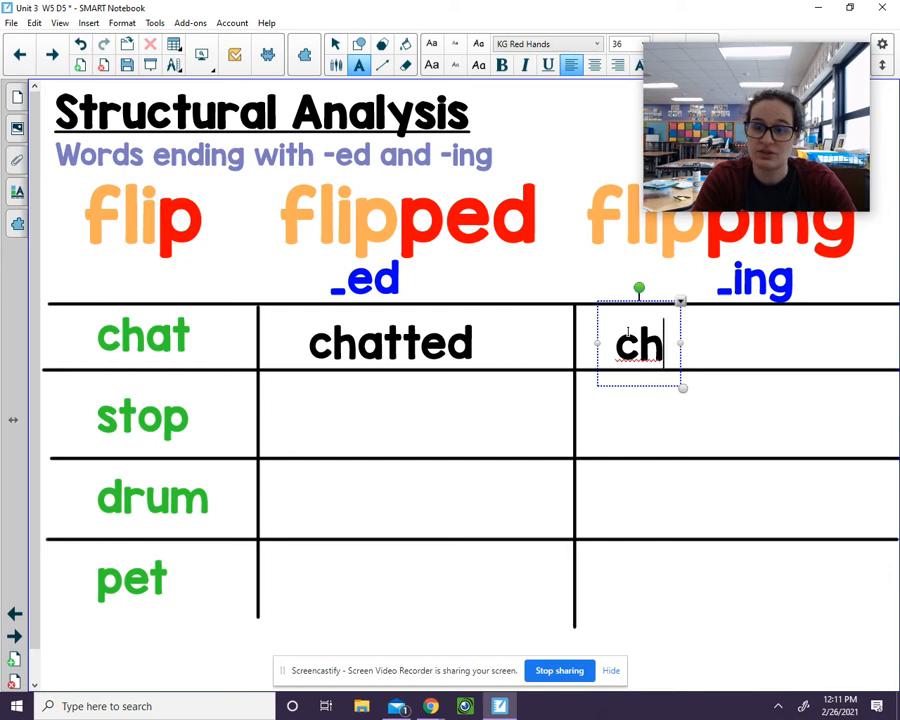
type("at")
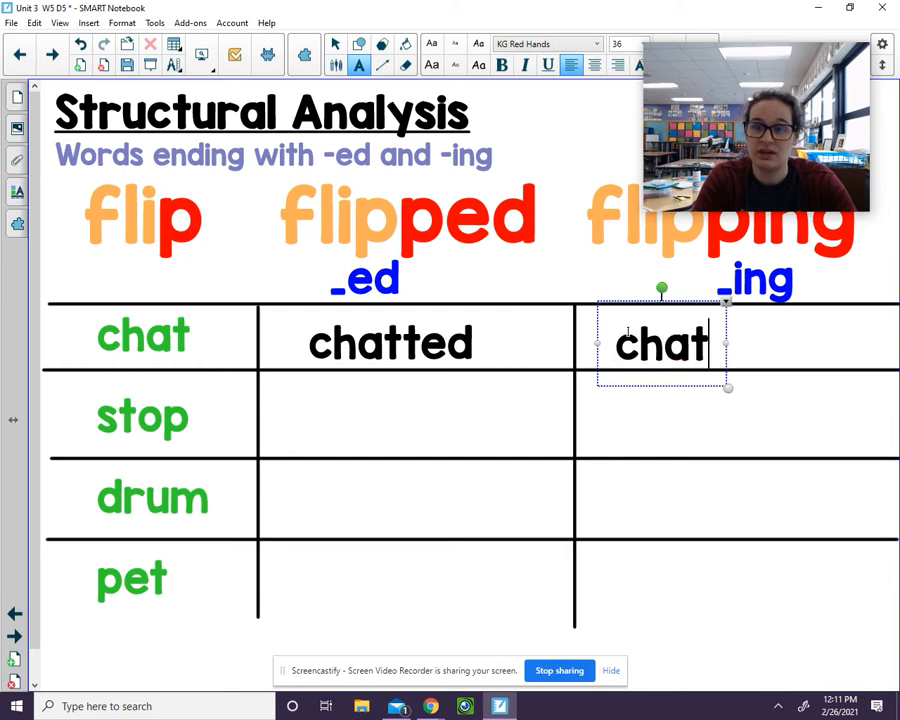
type("t")
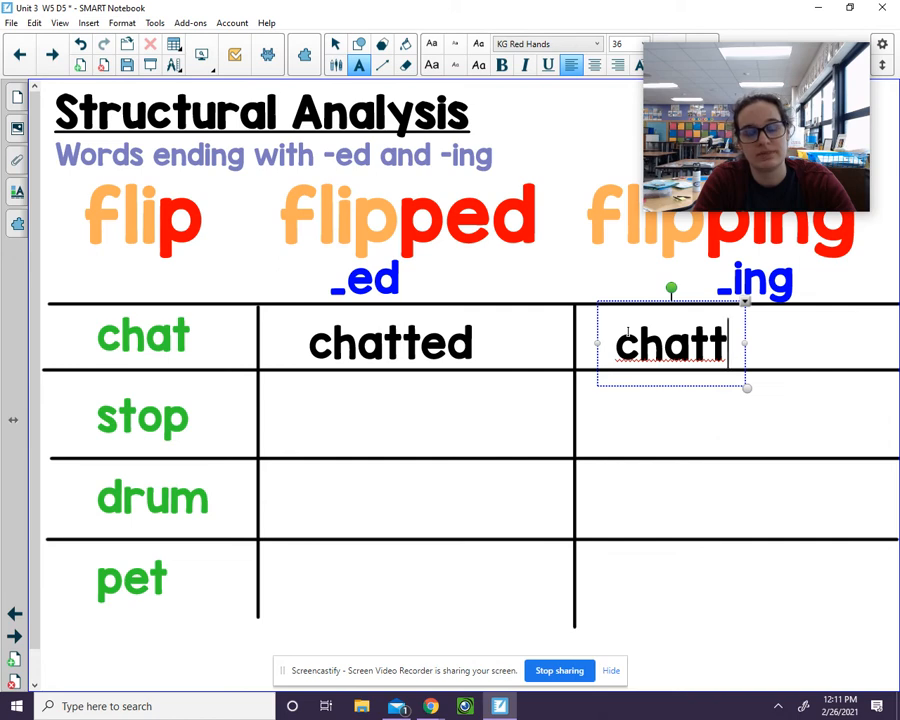
type("ing")
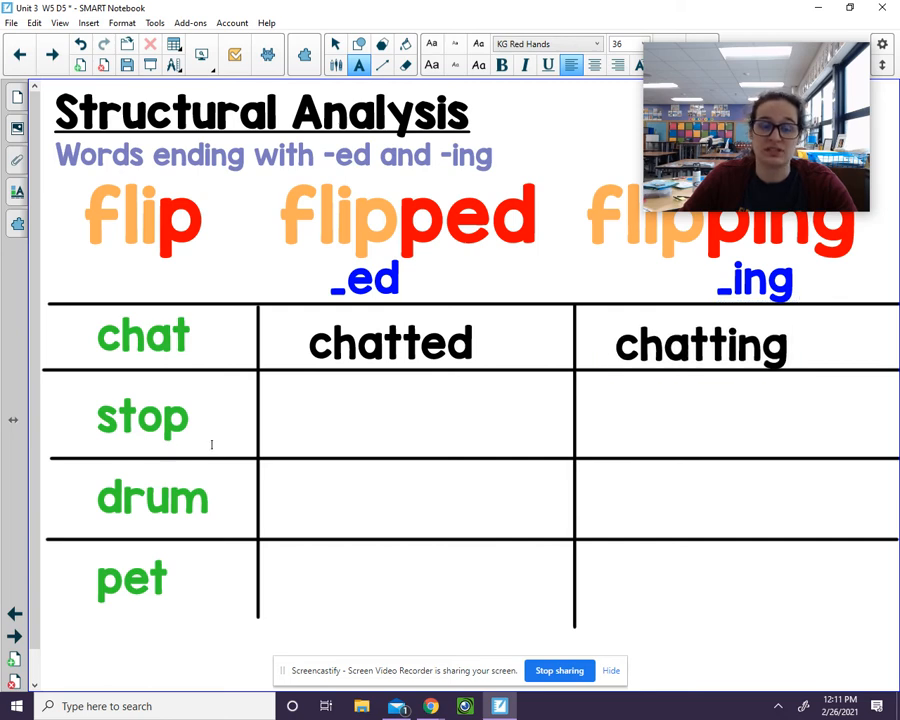
Enter 'stopped' in the -ed cell of the stop row
left_click(300, 414)
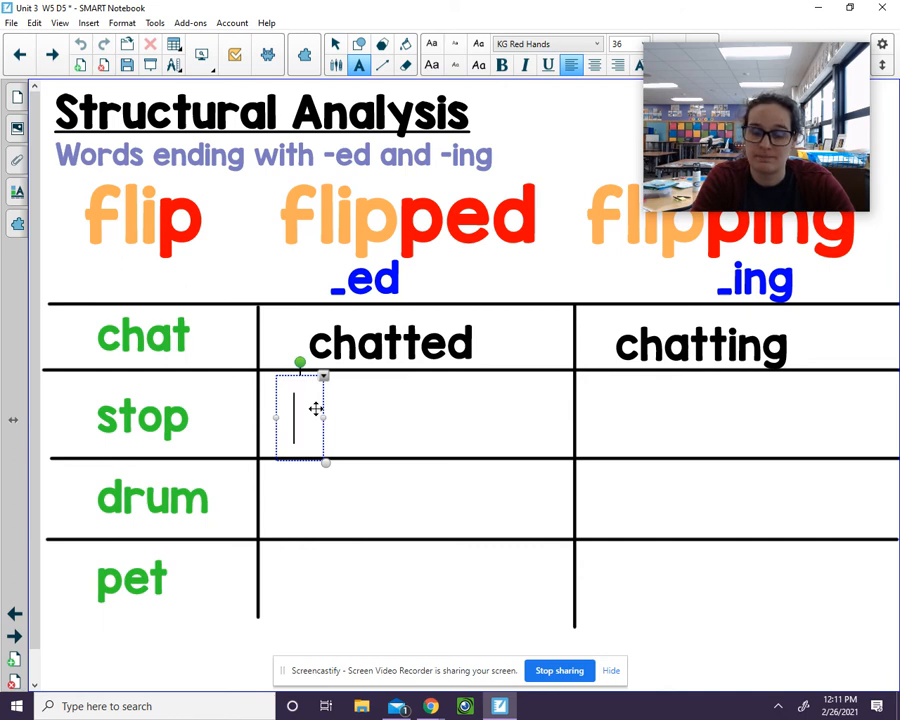
type("stop")
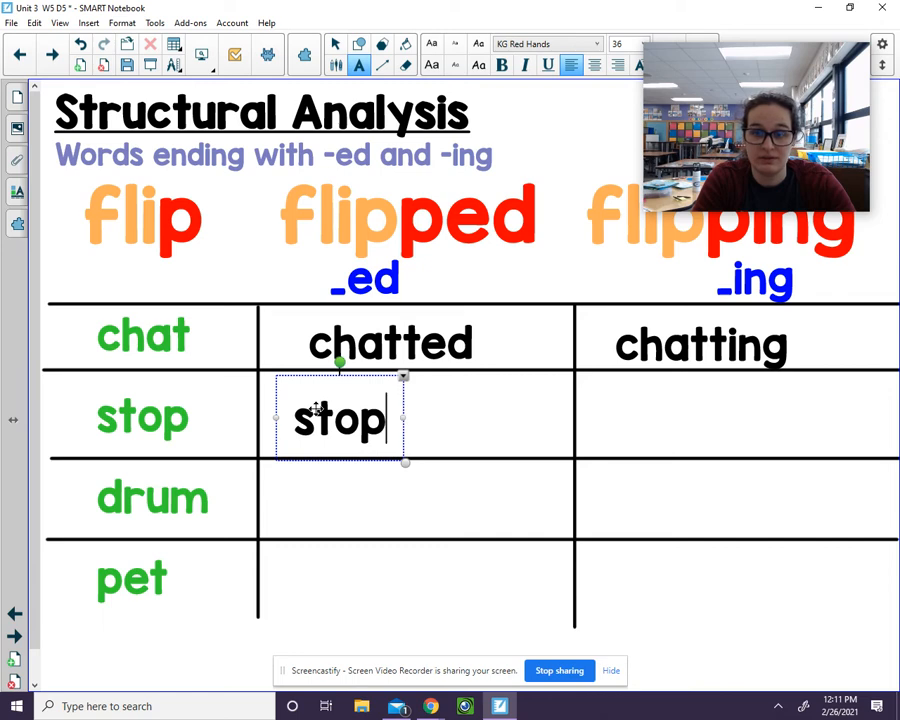
type("p")
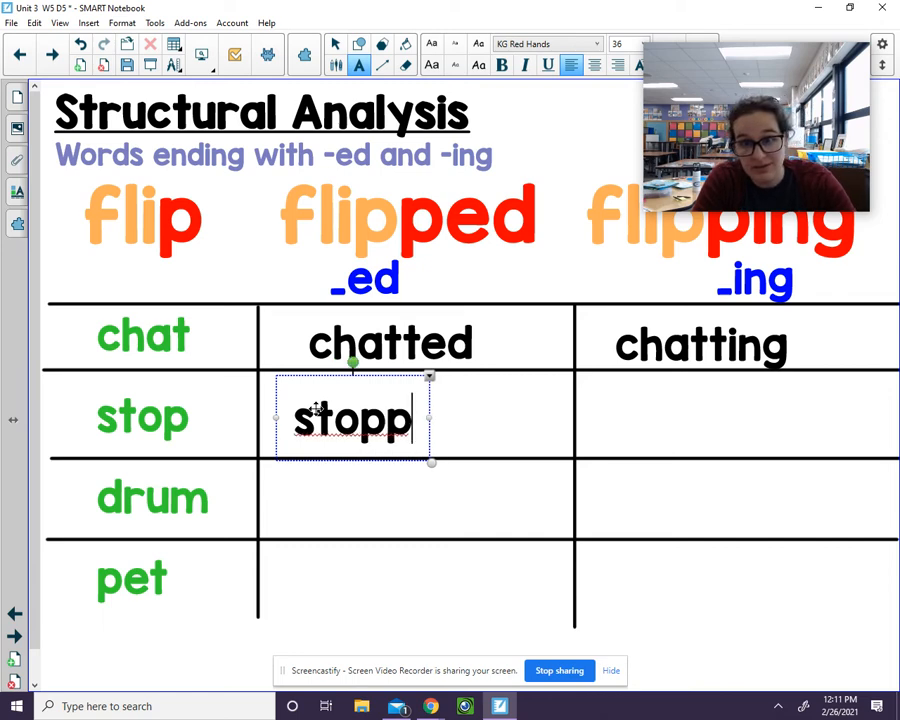
type("ed")
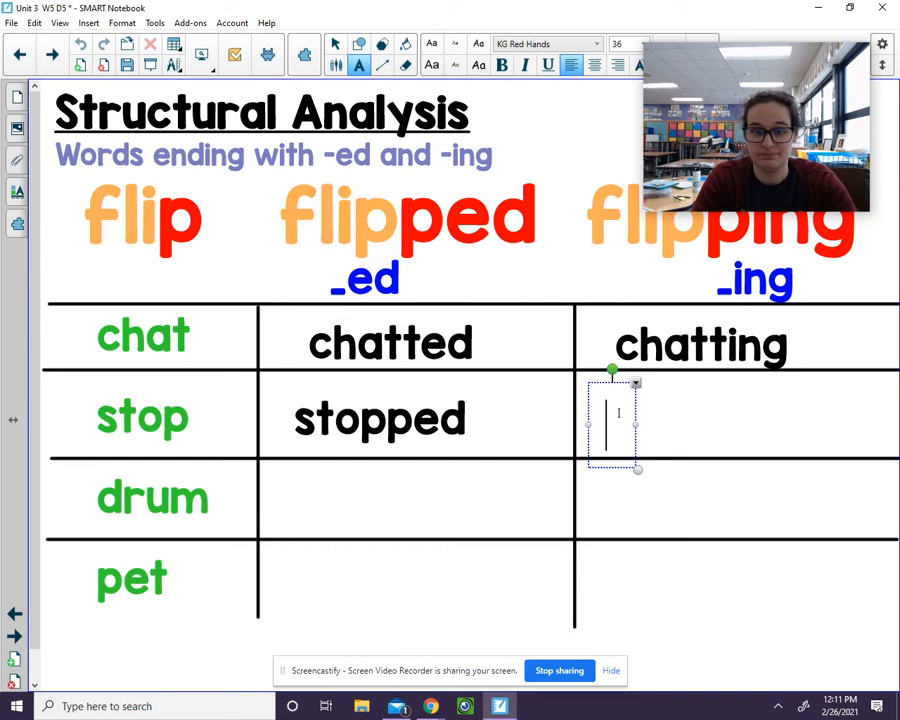
Enter 'stopping' in the -ing cell of the stop row and finish editing
type("sto")
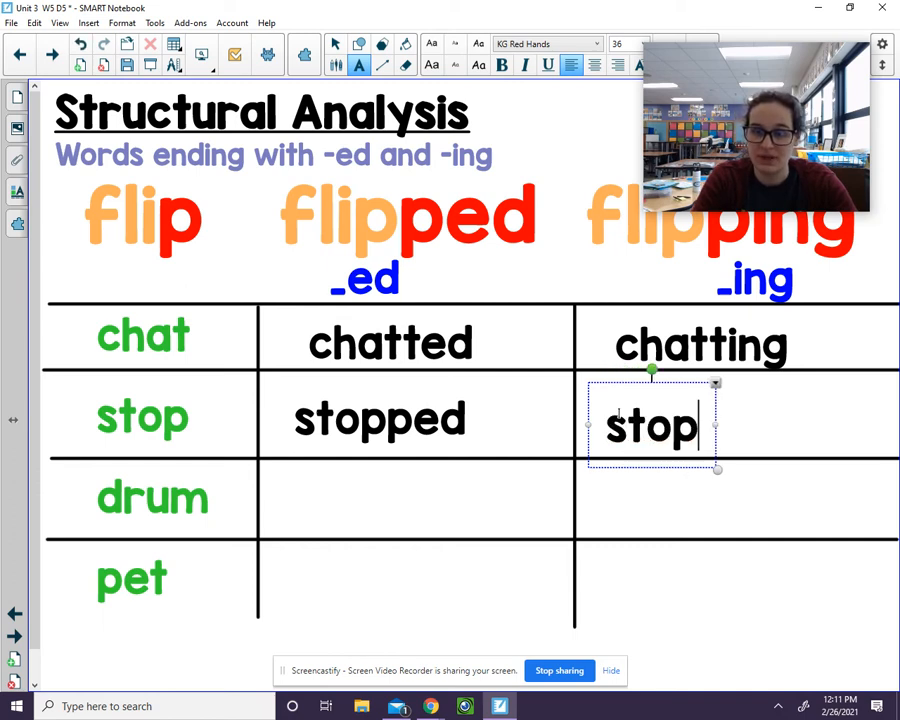
type("p")
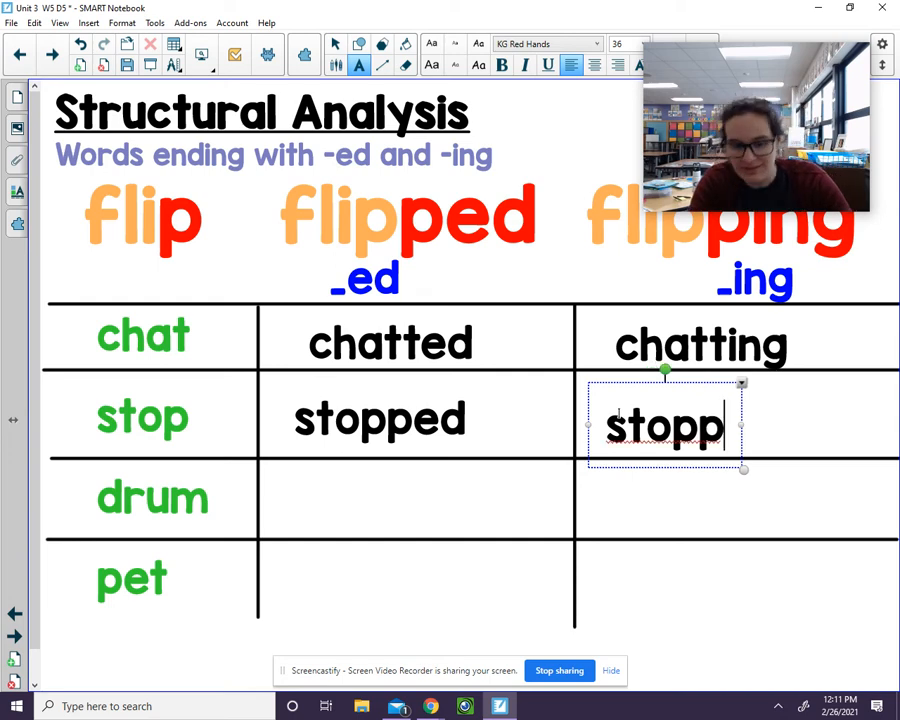
type("ing")
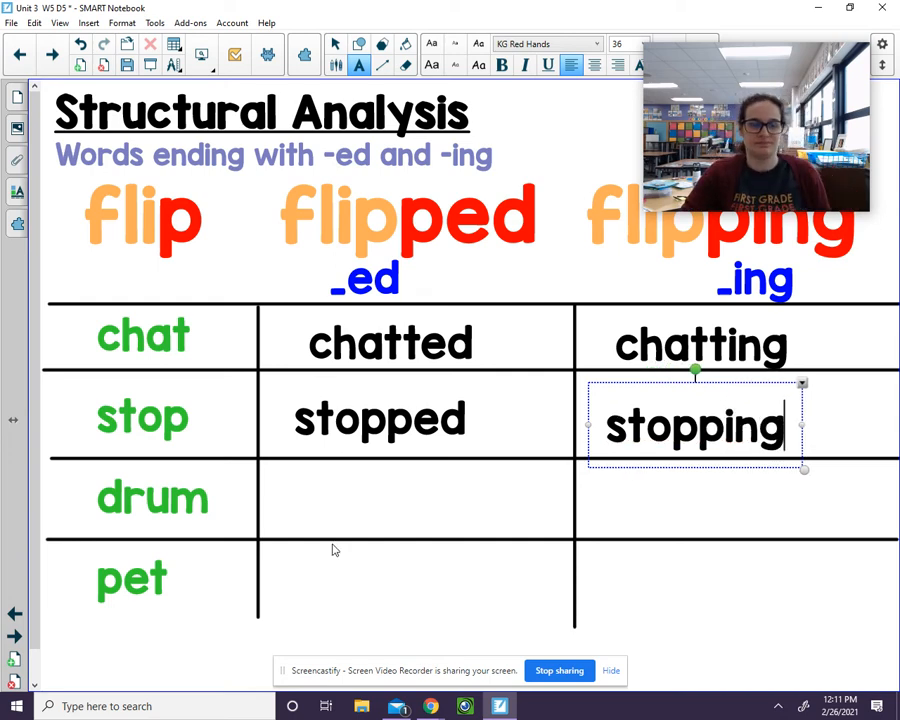
left_click(52, 56)
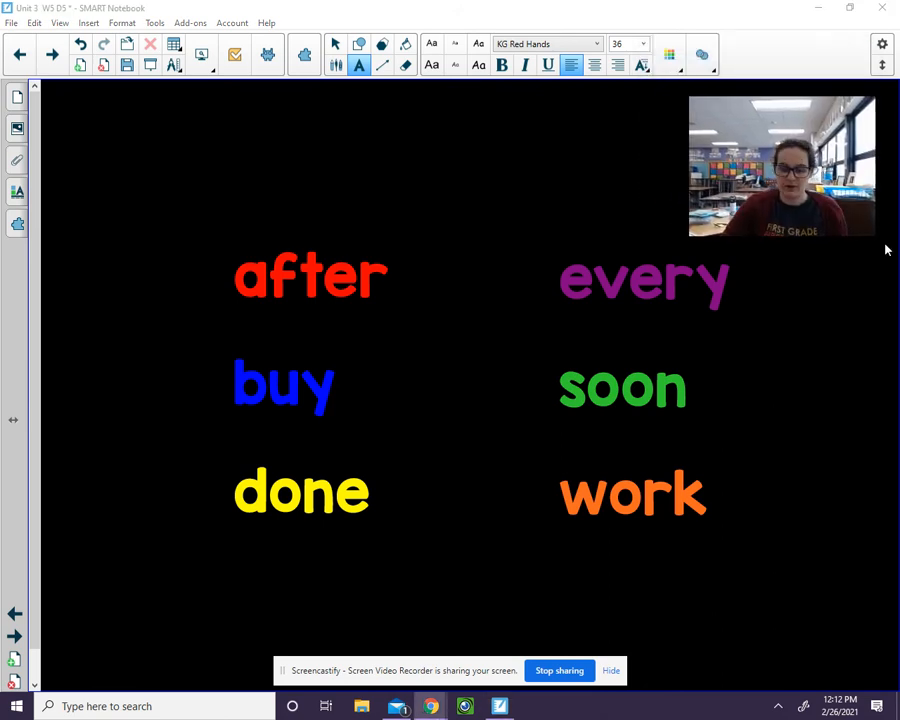
mouse_move(862, 676)
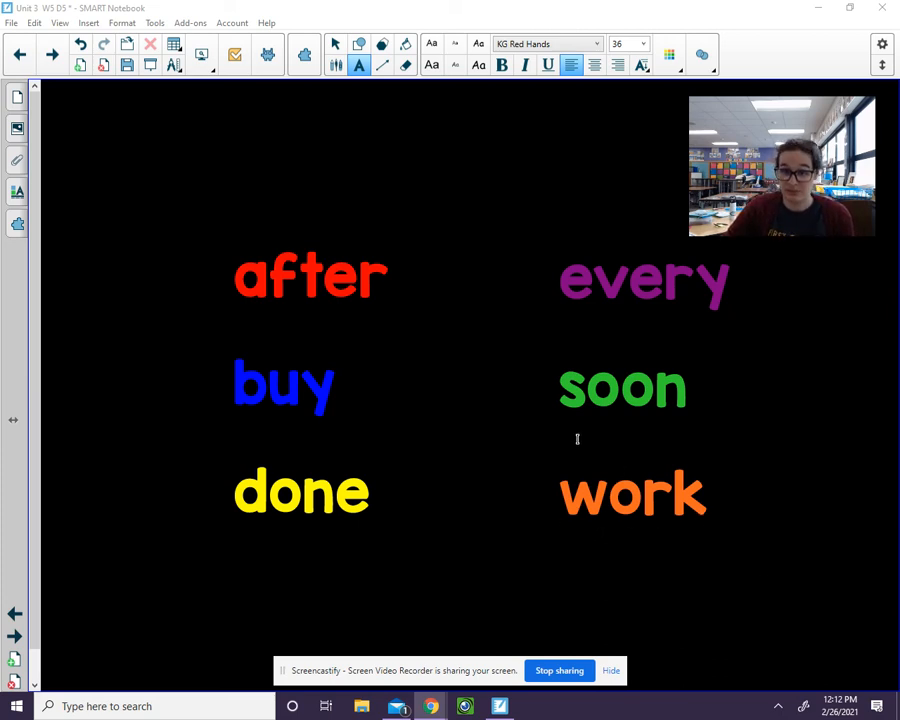
mouse_move(718, 420)
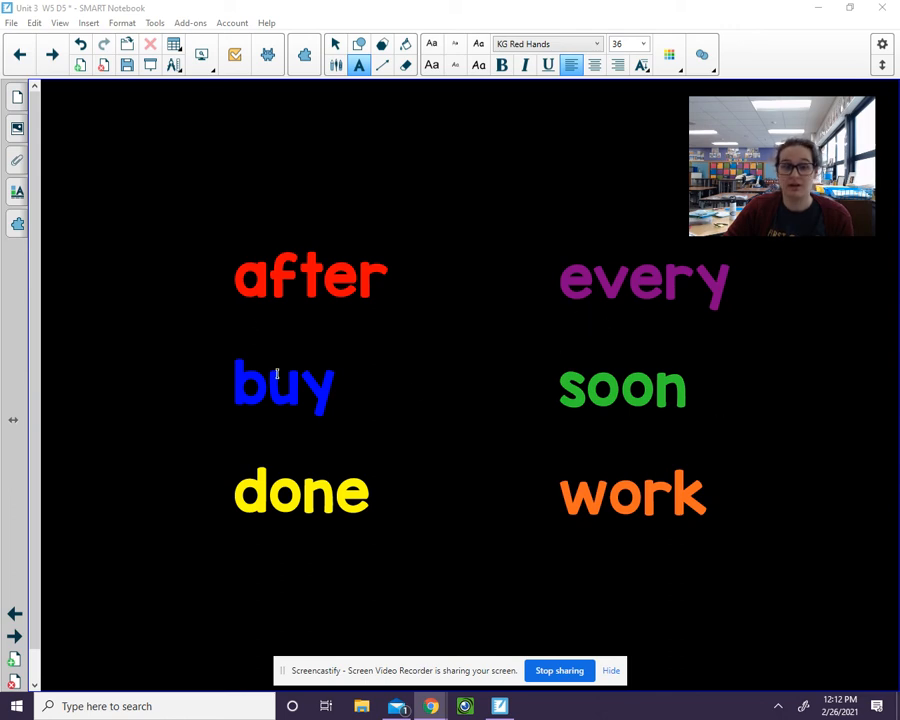
mouse_move(212, 412)
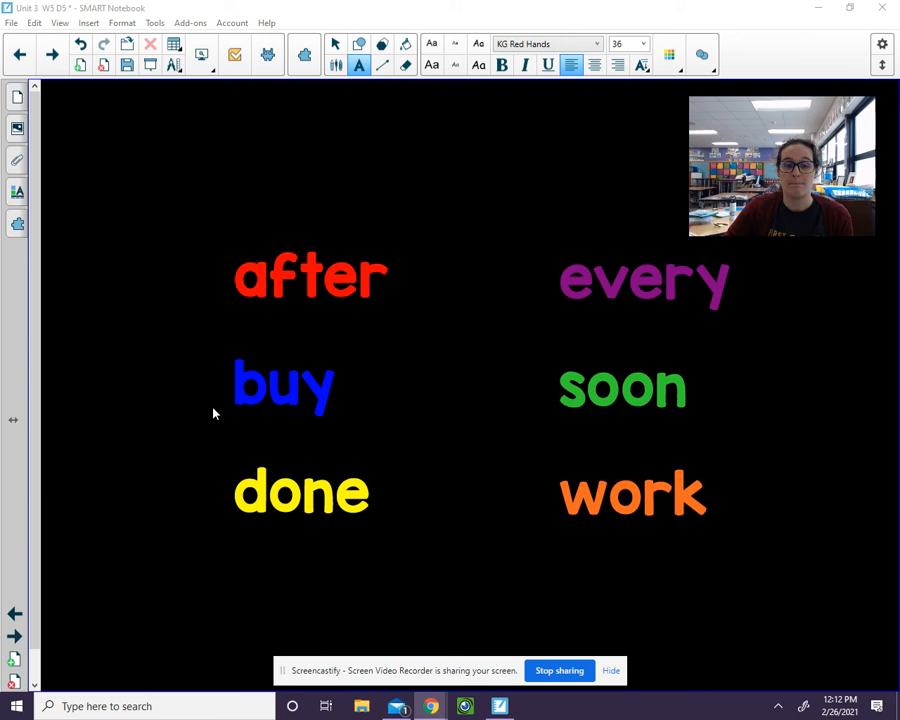